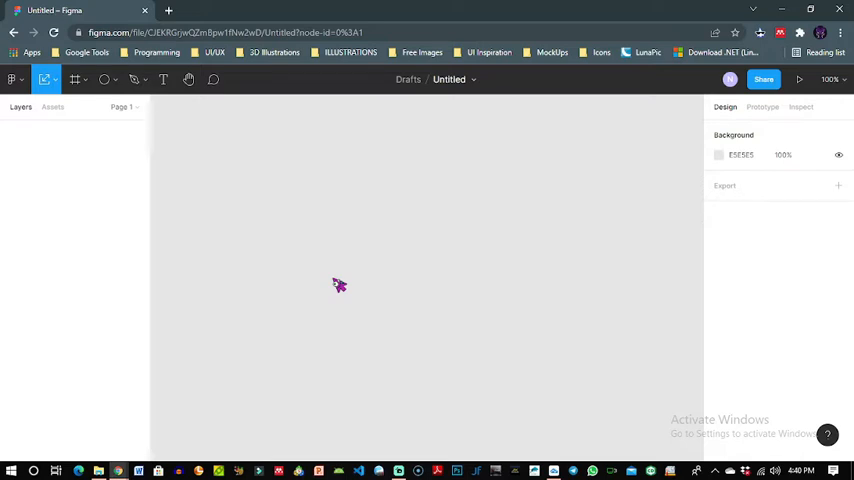
mouse_move(285, 236)
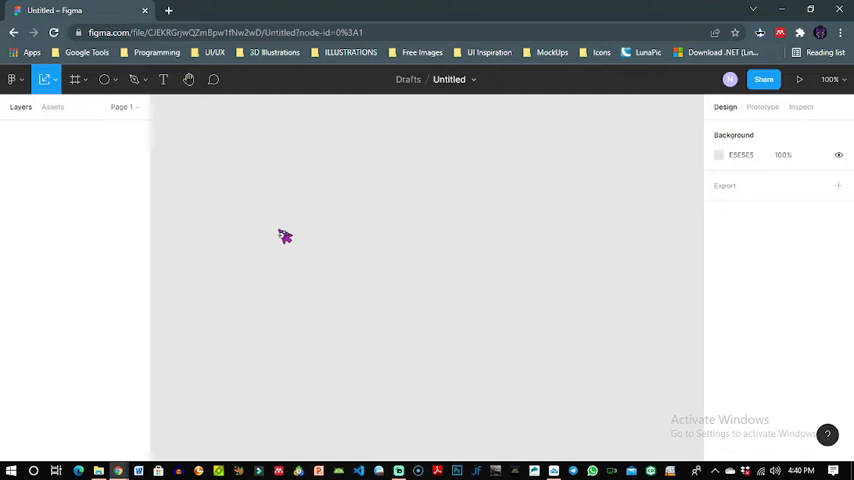
mouse_move(296, 241)
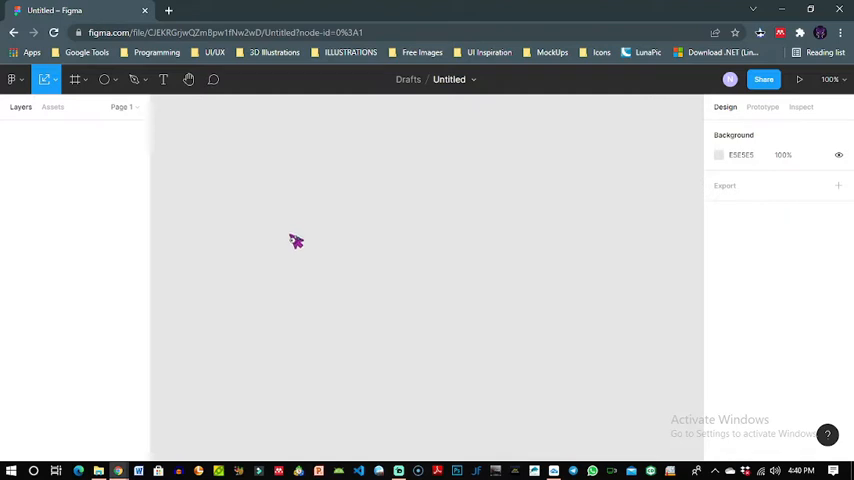
mouse_move(310, 245)
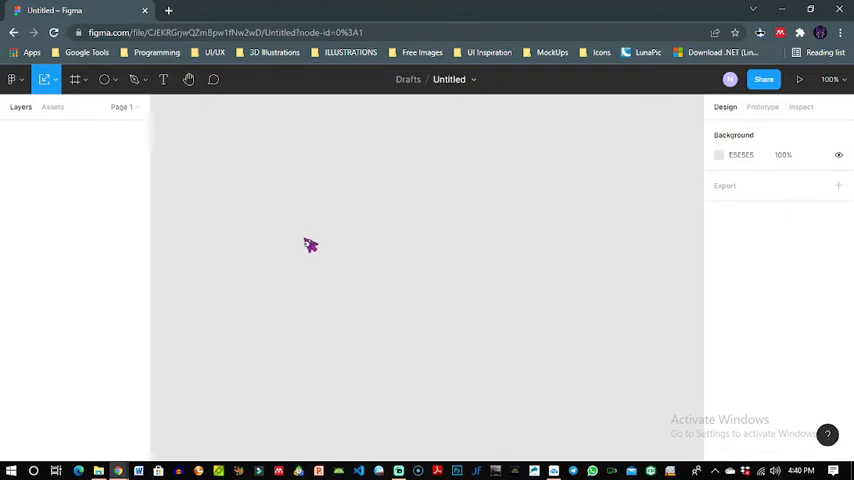
mouse_move(330, 250)
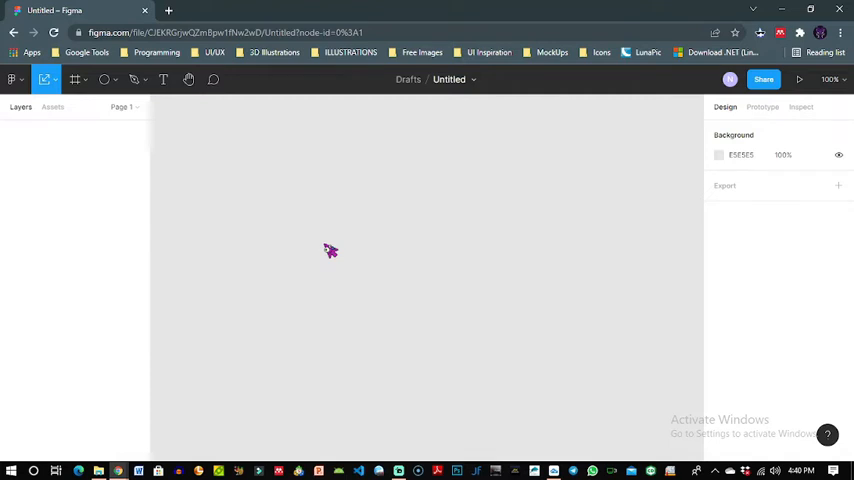
- Draw a roughly 181×49 grey rectangle and round its corners fully into a pill
drag(305, 243, 317, 253)
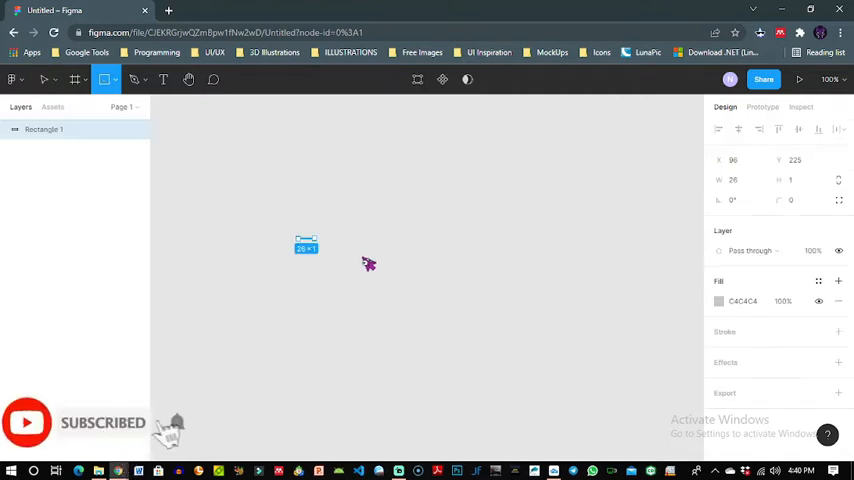
drag(305, 248, 408, 273)
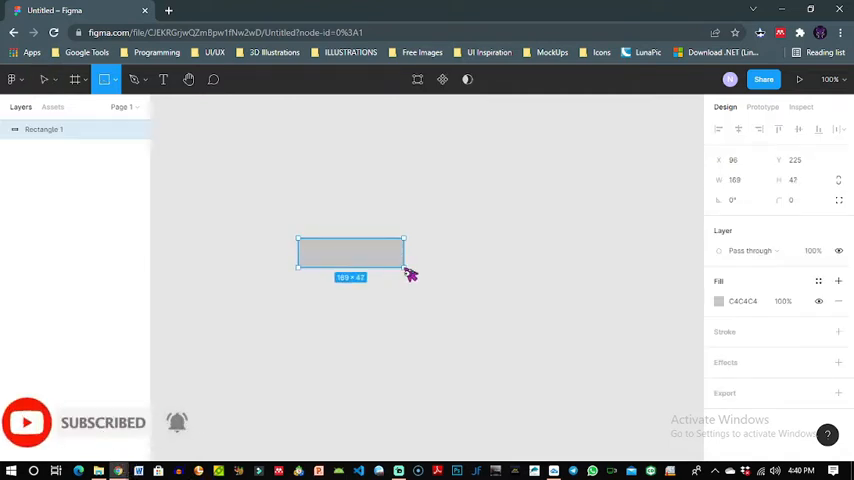
drag(405, 259, 418, 276)
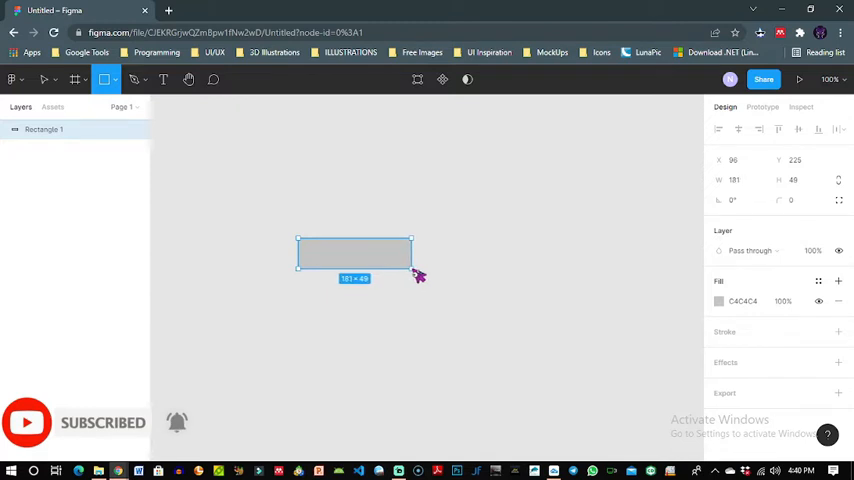
drag(412, 268, 418, 270)
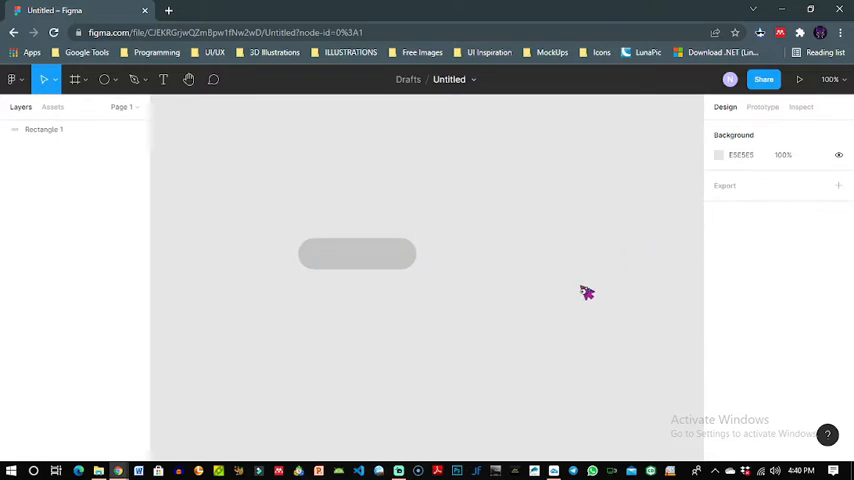
click(356, 253)
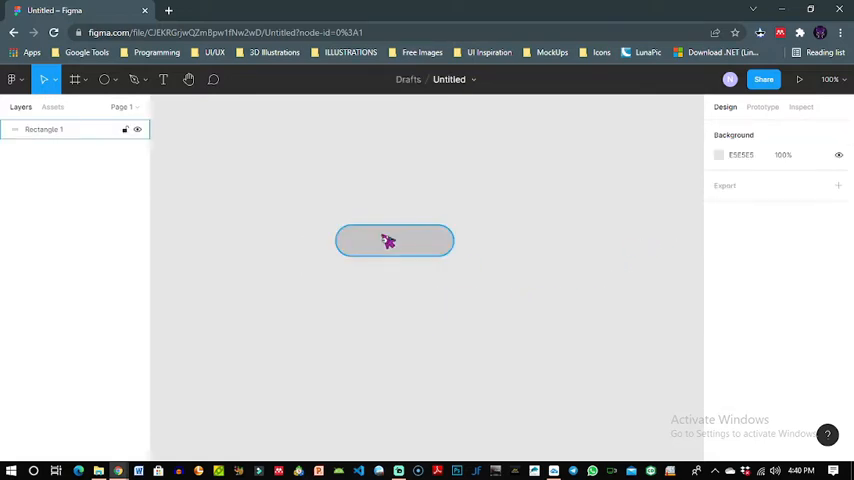
- Draw a small circle on the pill's left end and fill it white (FFFFFF)
click(394, 240)
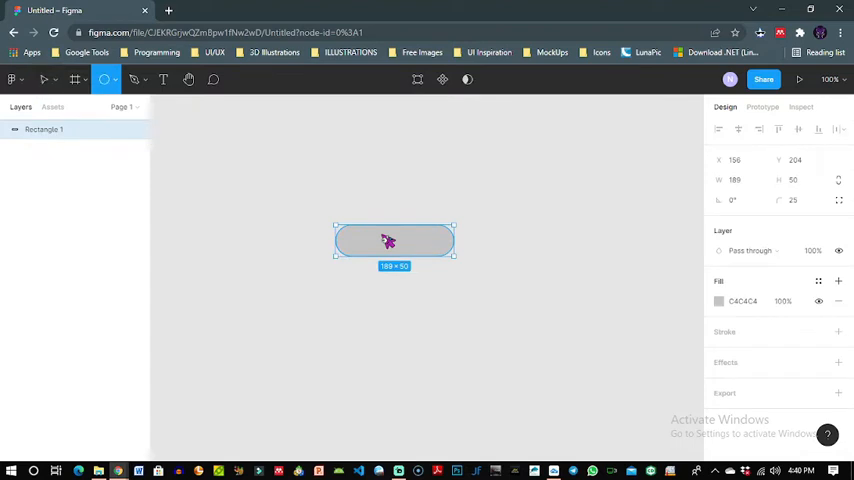
mouse_move(343, 227)
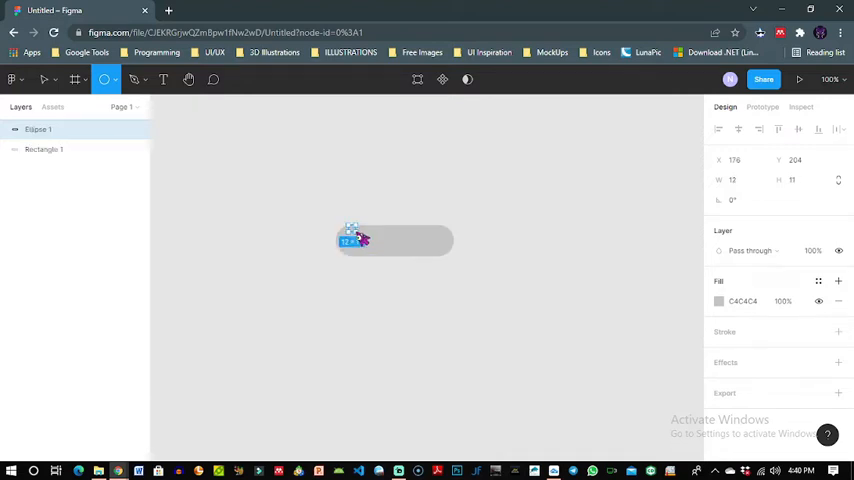
drag(352, 240, 388, 265)
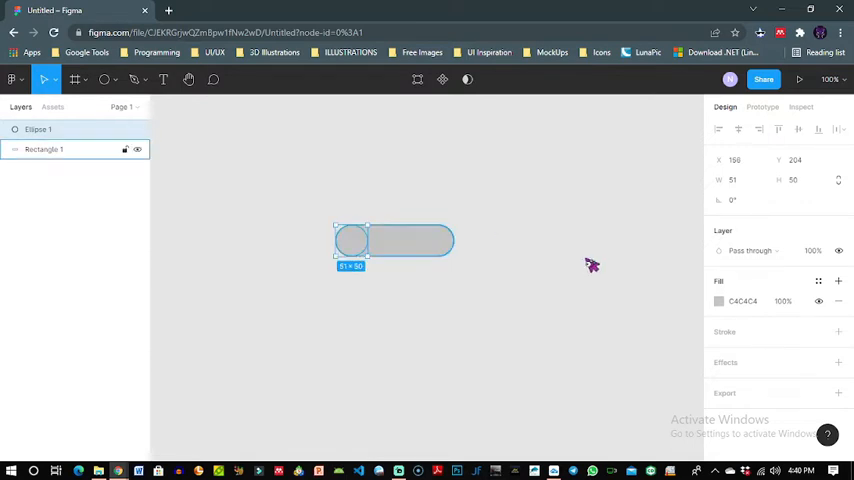
click(718, 301)
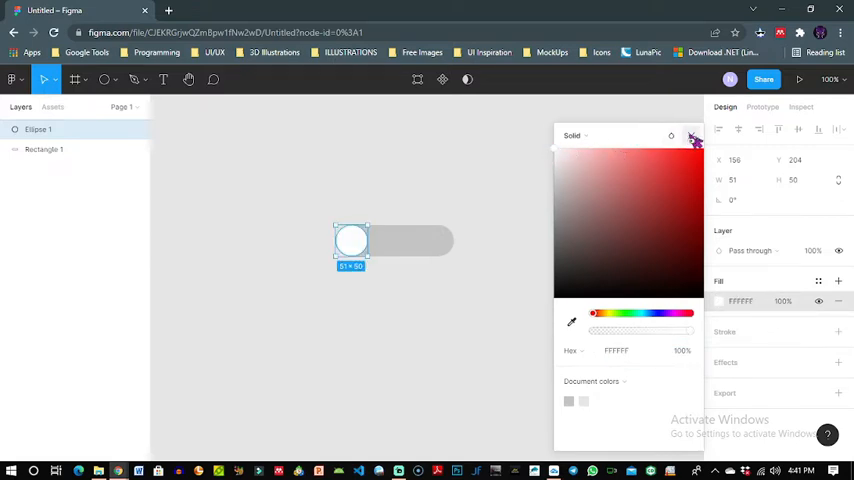
click(694, 136)
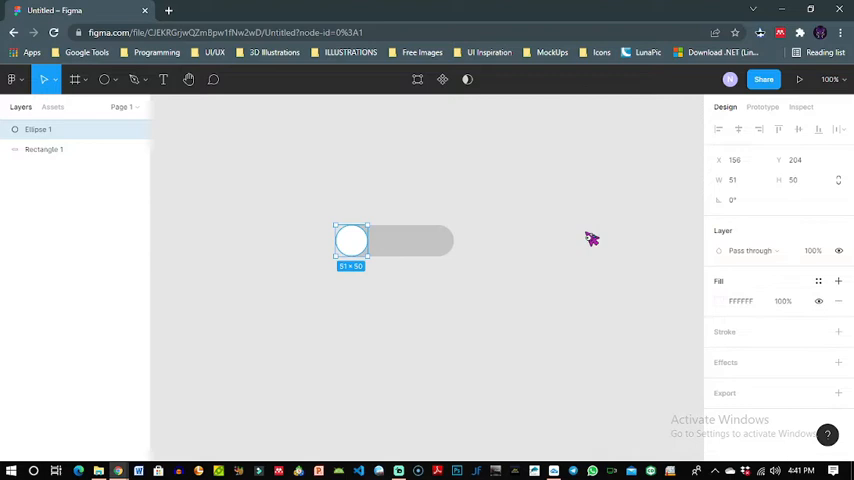
click(410, 242)
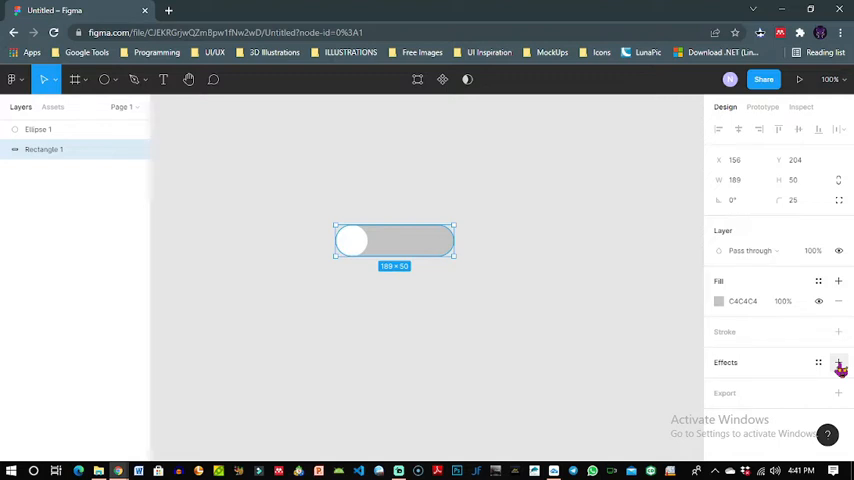
- Add a soft drop shadow effect to Rectangle 1
click(838, 363)
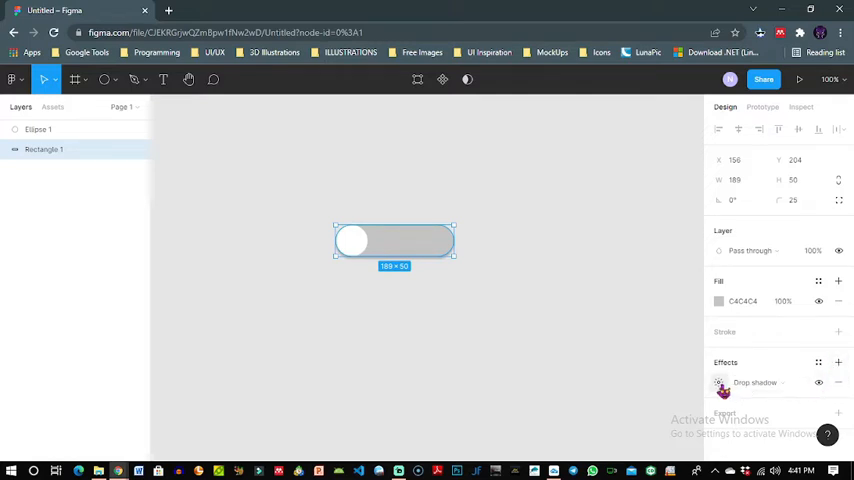
click(719, 382)
text(5)
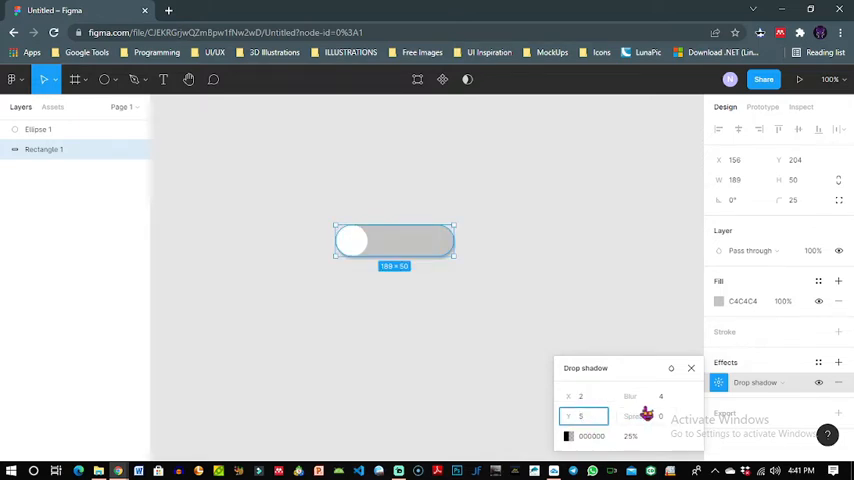
click(645, 396)
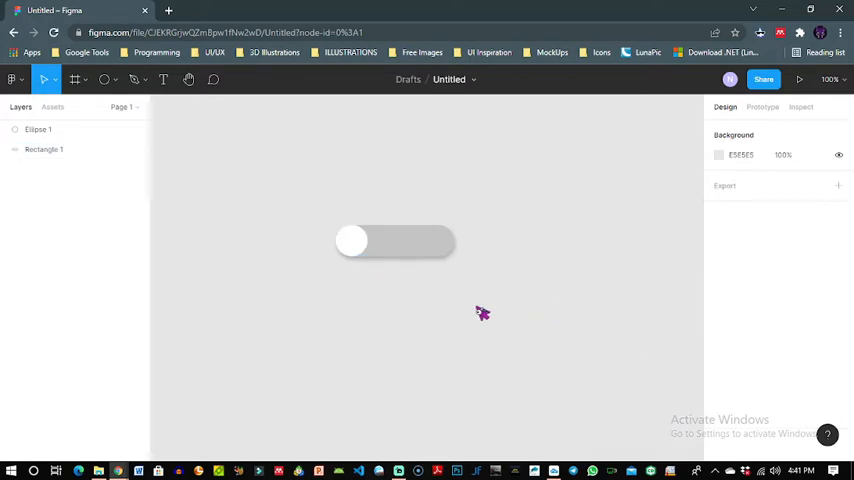
click(395, 243)
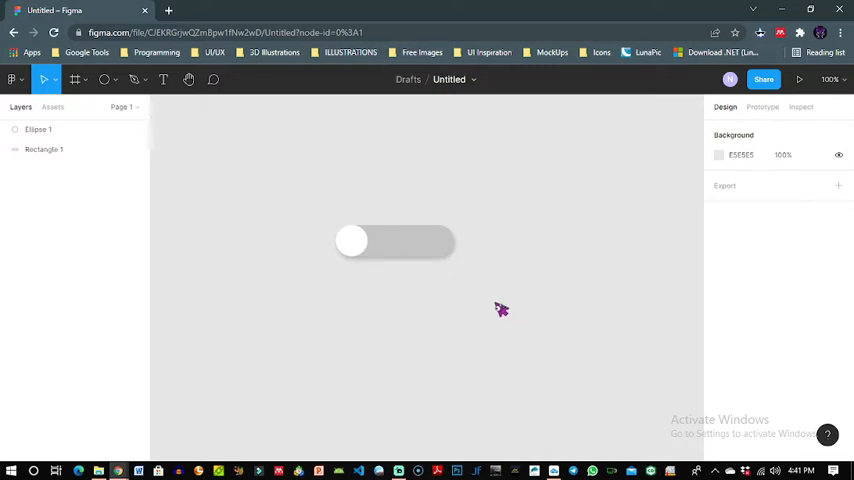
- Add a centred HOME text label on the pill and recolour it from 000000 to FFFFFF
click(395, 240)
text(H)
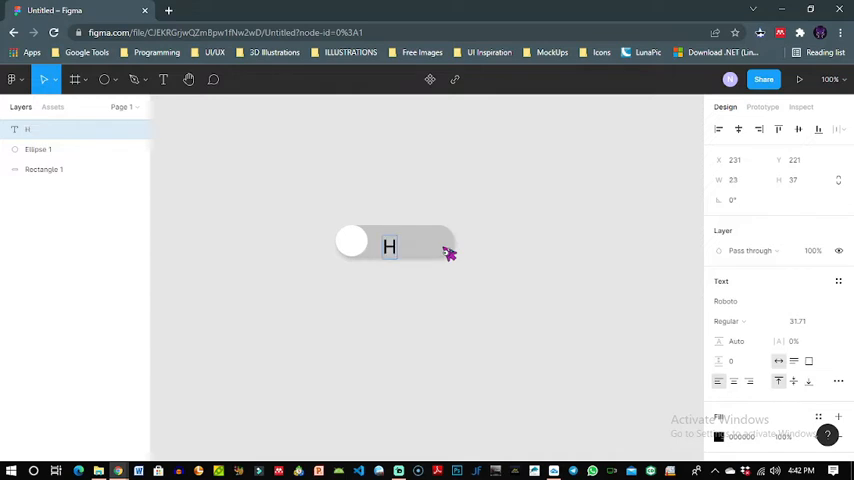
text(OME)
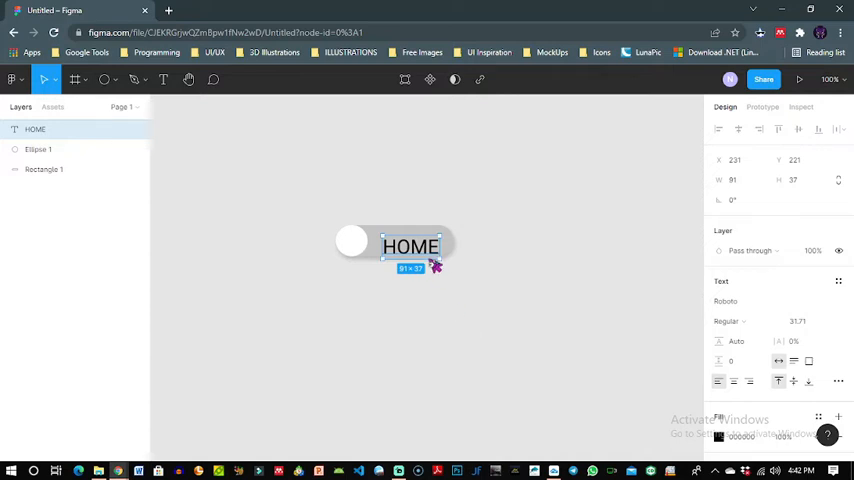
drag(410, 247, 406, 239)
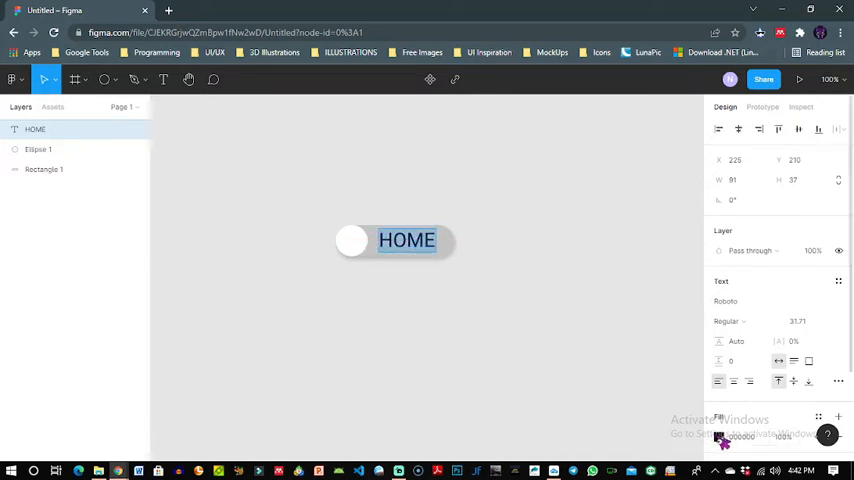
click(719, 436)
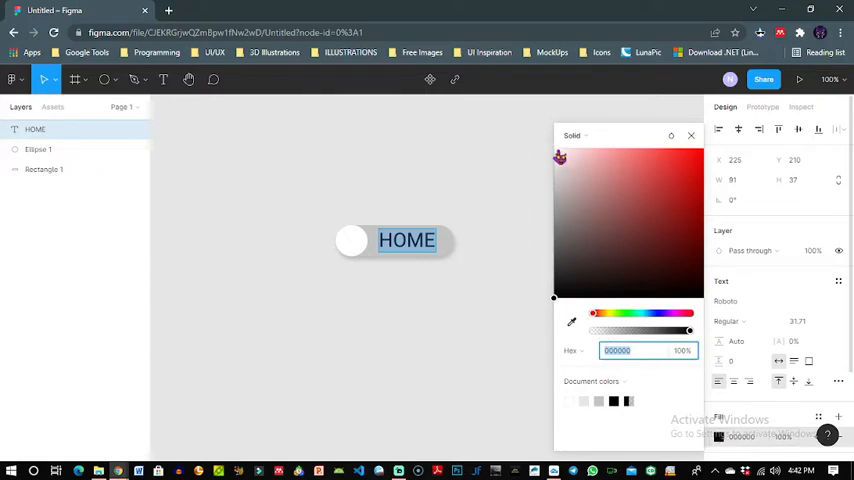
click(578, 148)
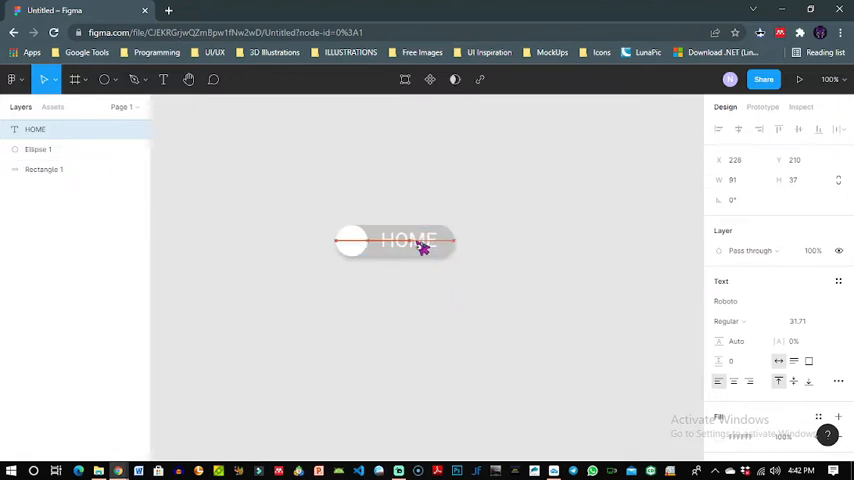
click(388, 293)
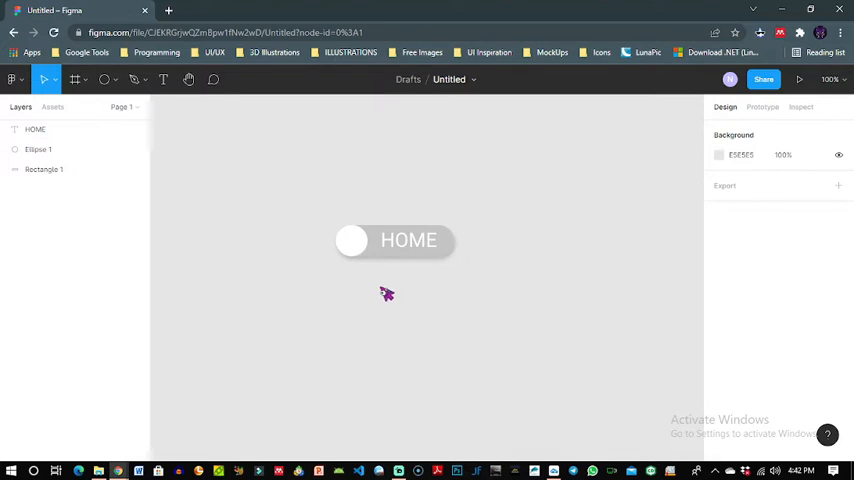
- Run the Font Awesome Icons plugin and search for the 'home' icon
right_click(387, 293)
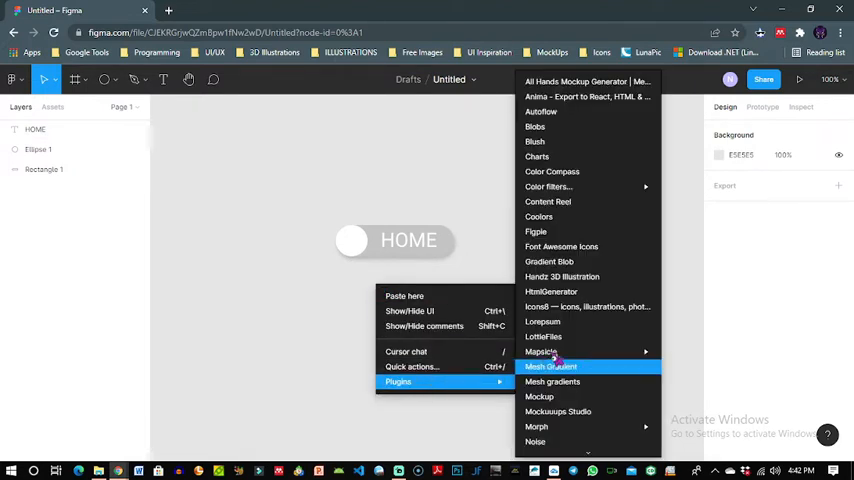
click(580, 250)
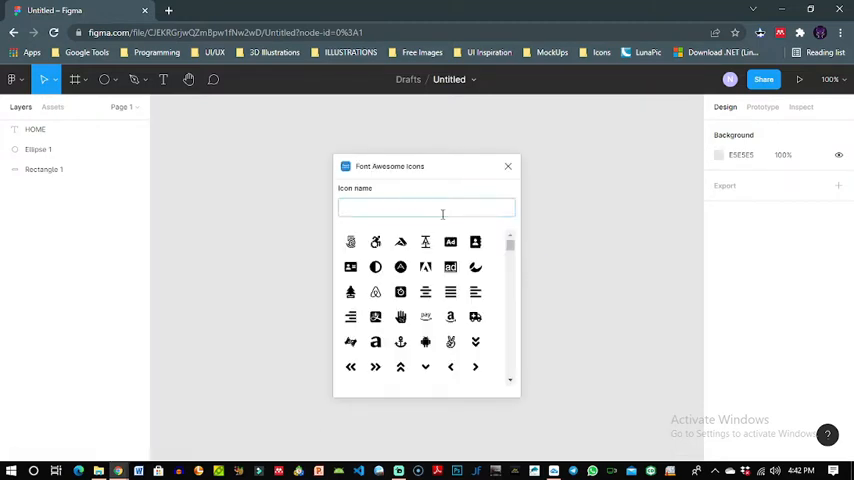
click(425, 208)
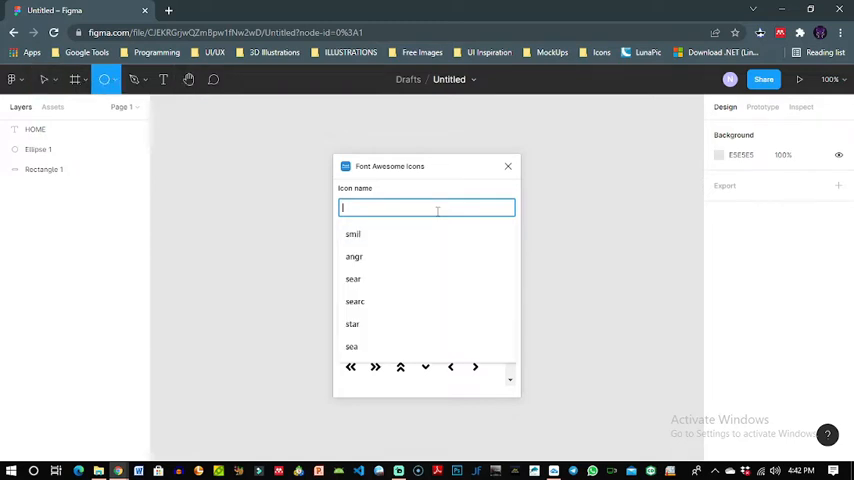
text(home)
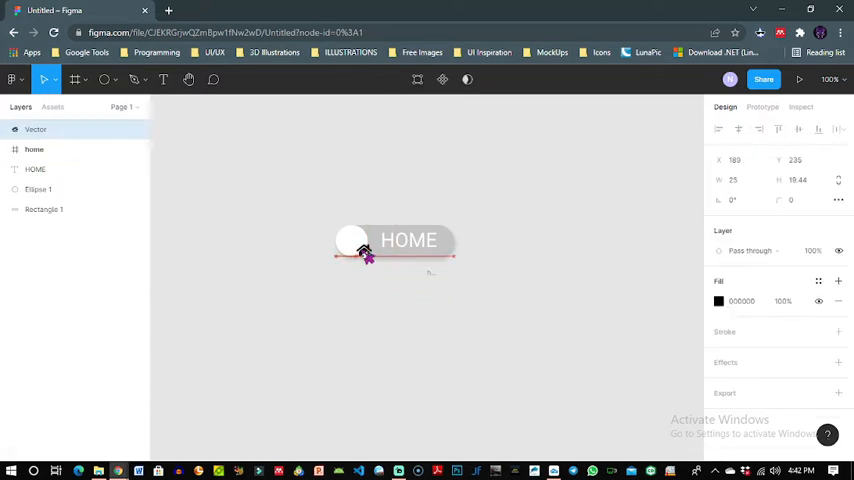
- Move the house icon inside the white circle and finish editing it
drag(365, 253, 350, 244)
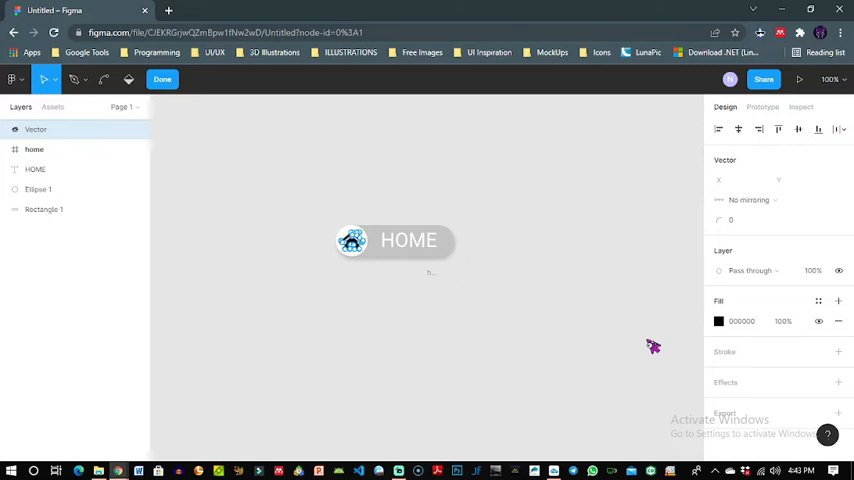
click(718, 321)
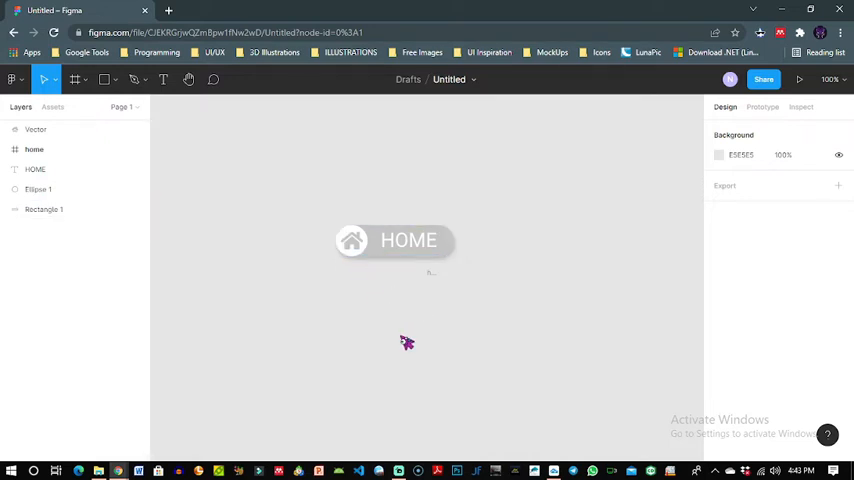
- Set the HOME label's font weight to Roboto Medium after briefly trying SemiBold
click(407, 240)
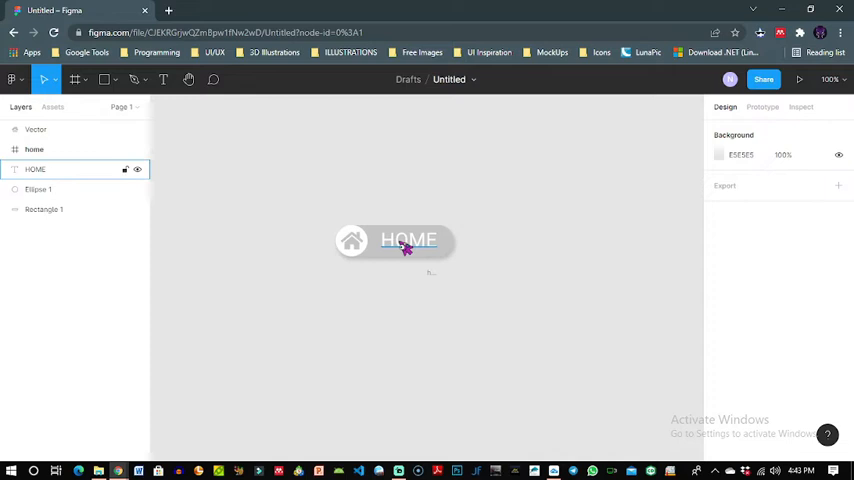
double_click(408, 240)
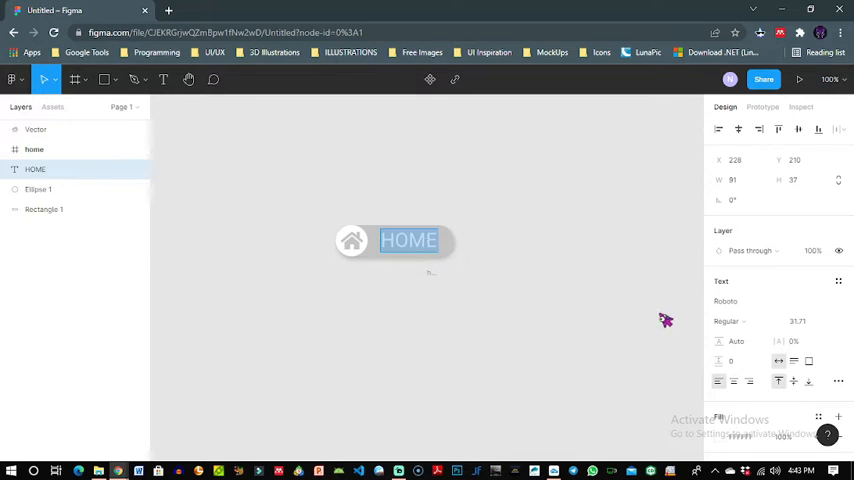
click(730, 321)
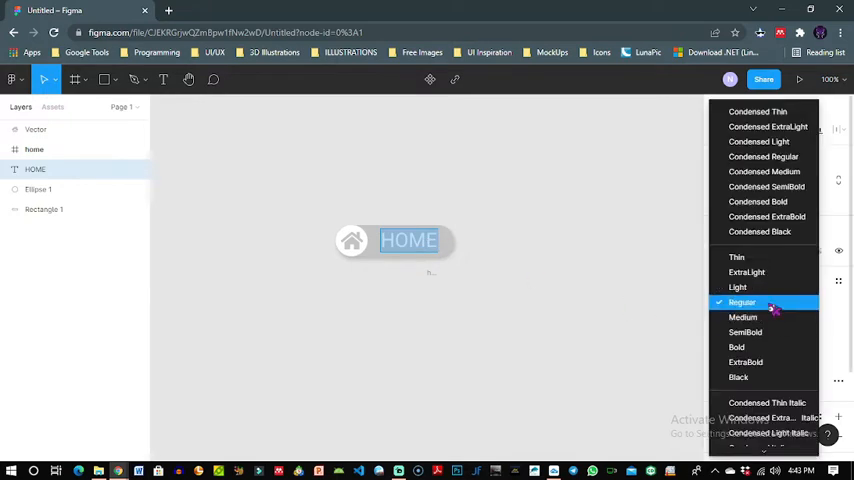
click(745, 317)
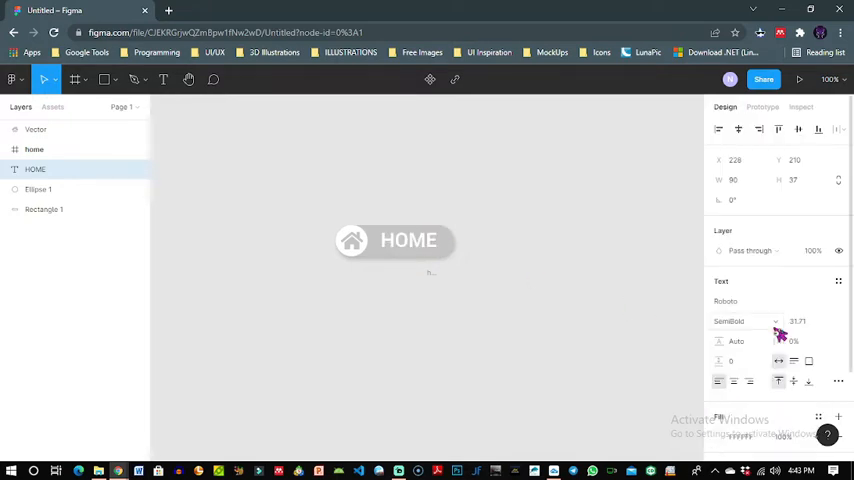
click(740, 321)
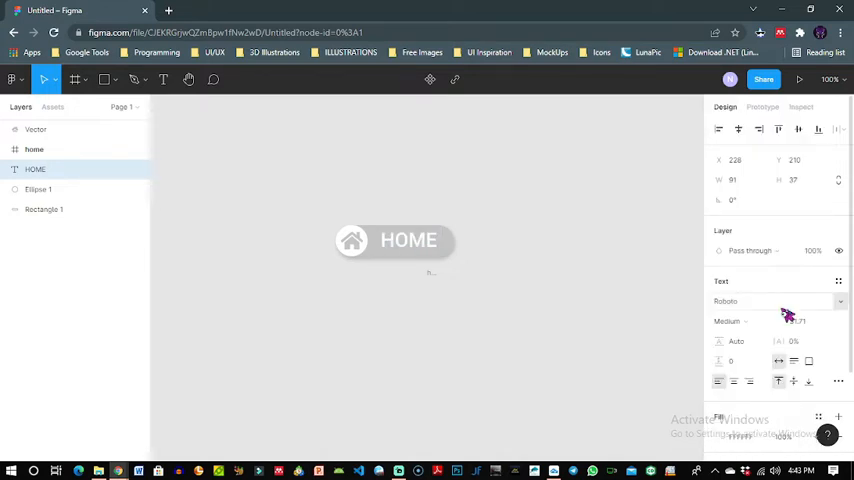
click(408, 240)
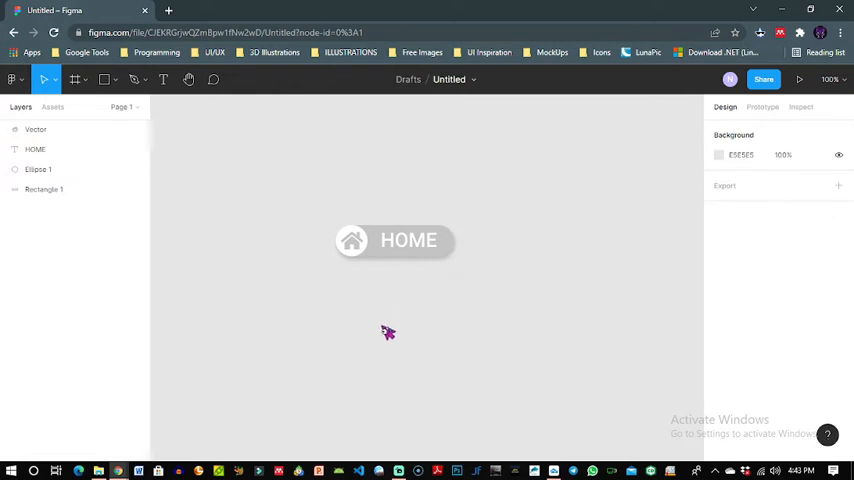
mouse_move(308, 222)
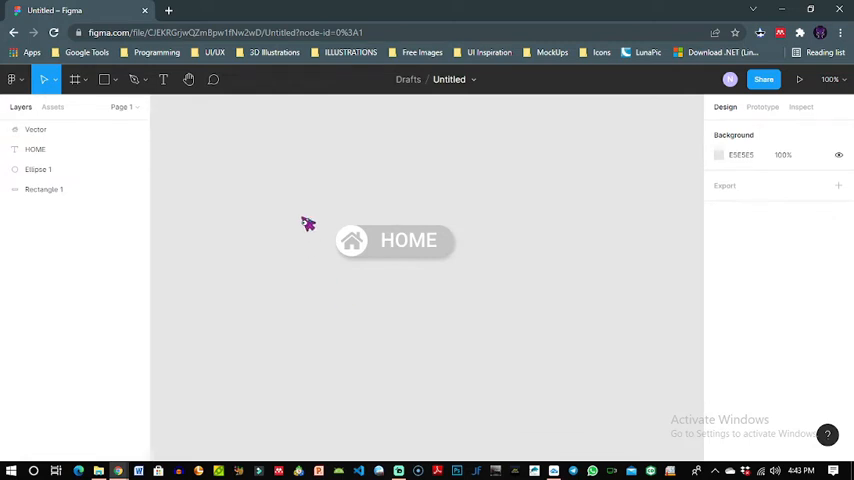
mouse_move(328, 203)
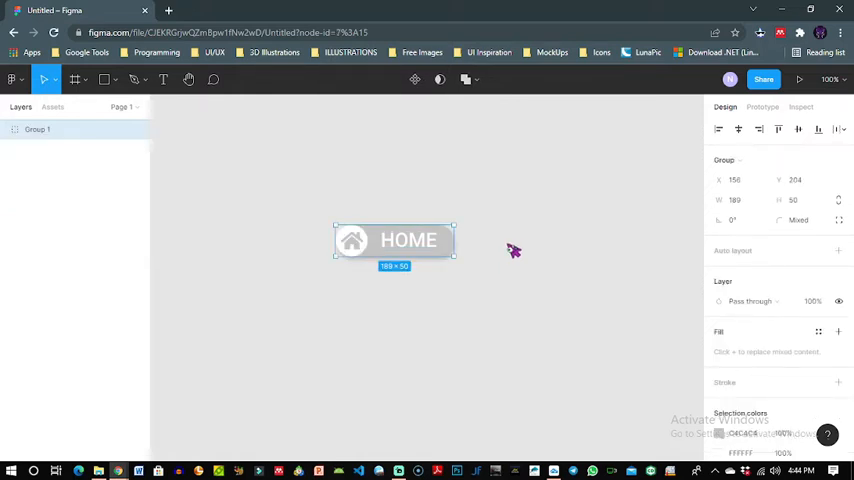
mouse_move(440, 238)
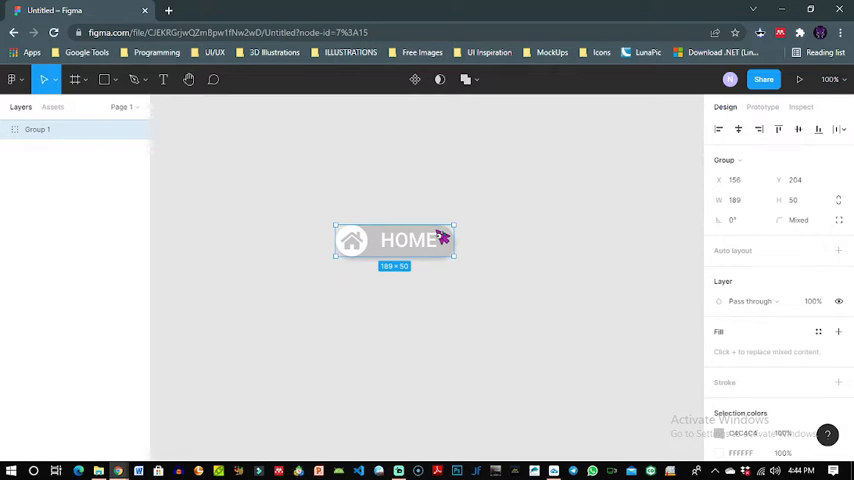
- Drag the grouped HOME button slightly up and to the left
drag(393, 240, 389, 217)
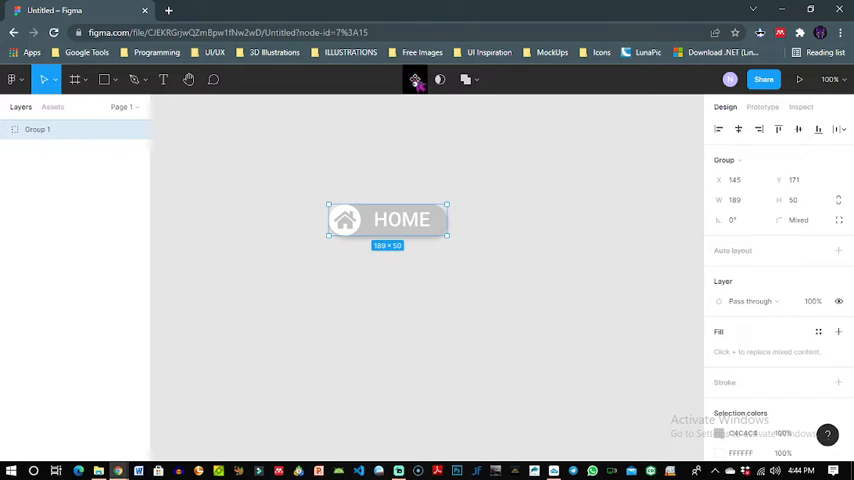
mouse_move(415, 79)
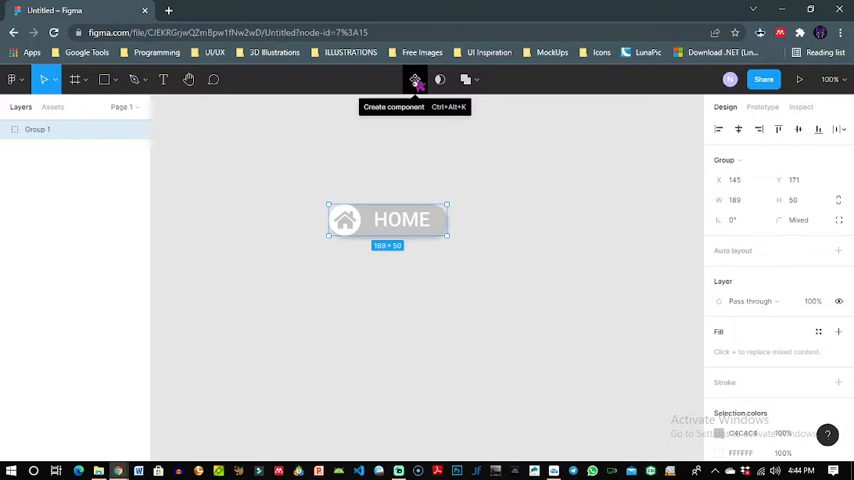
- Turn the grouped button into a component and rename it 'Home Botton'
click(415, 80)
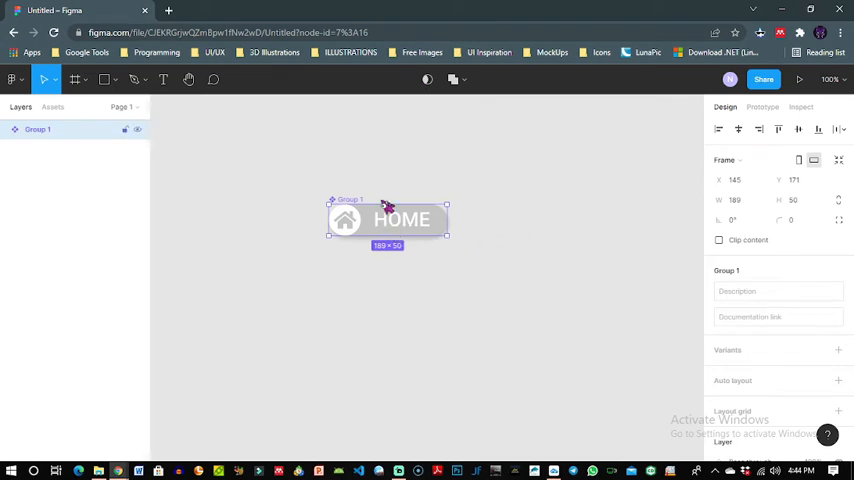
mouse_move(648, 313)
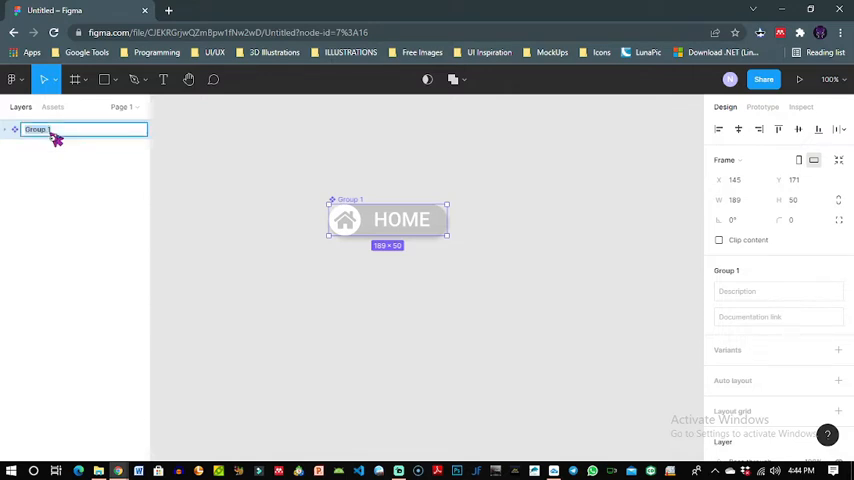
text(Home Botton)
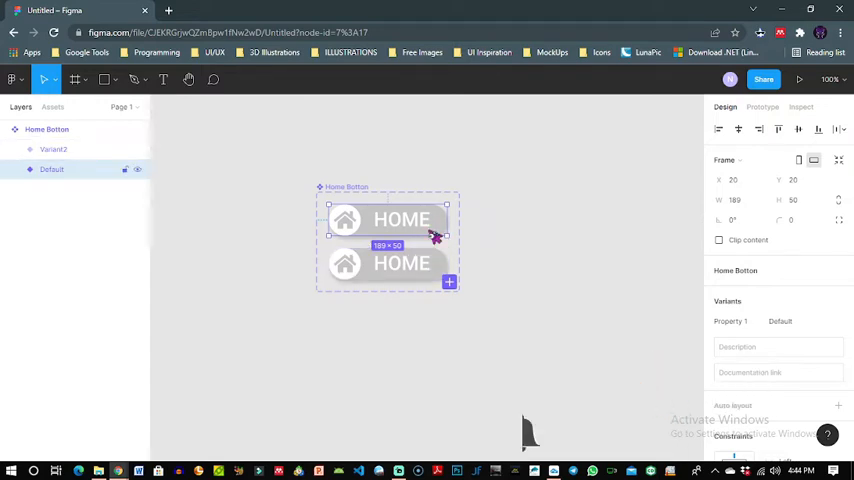
- Give Variant2's pill a purple background and select its house vector
click(400, 263)
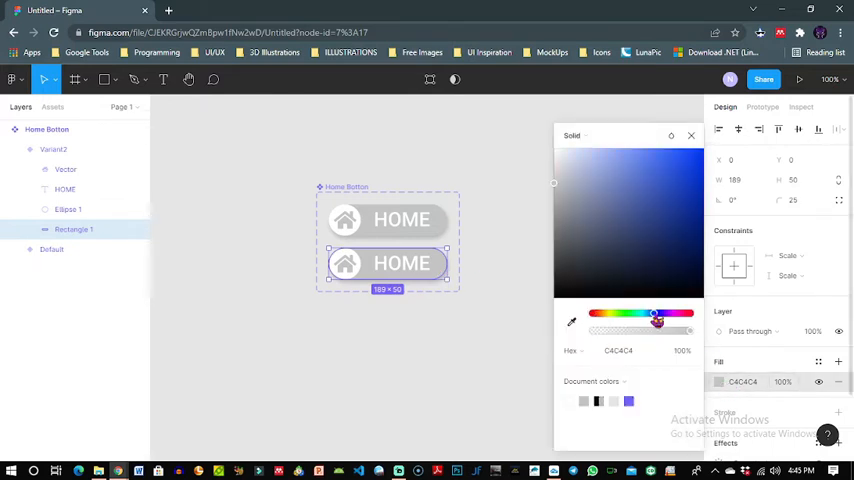
click(616, 200)
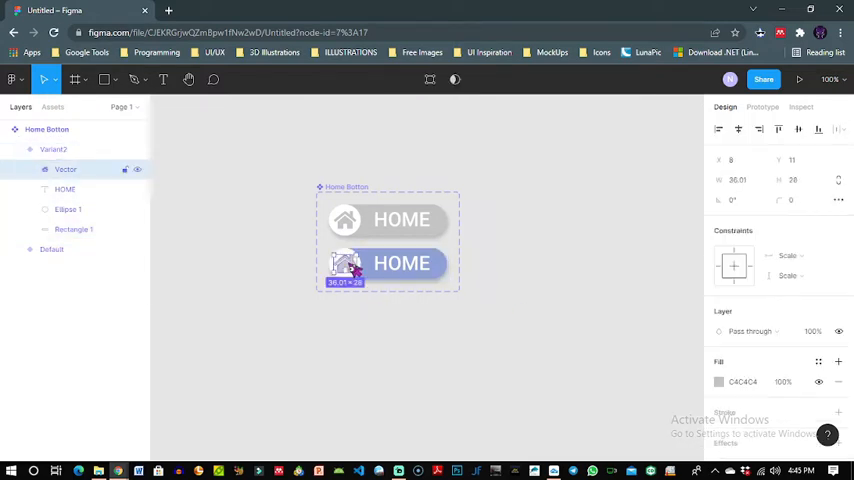
click(718, 382)
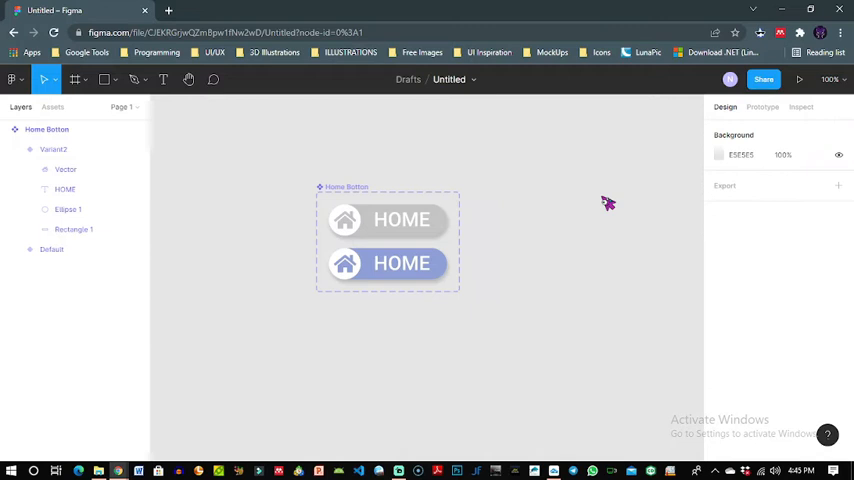
mouse_move(540, 273)
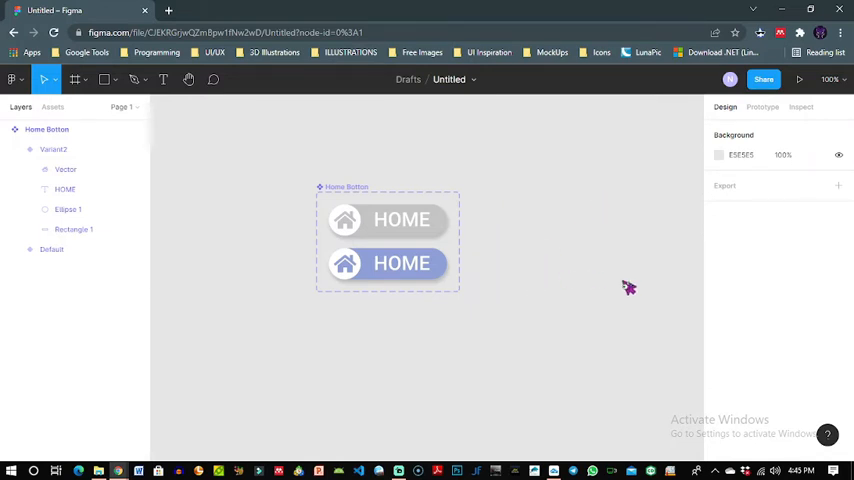
mouse_move(565, 289)
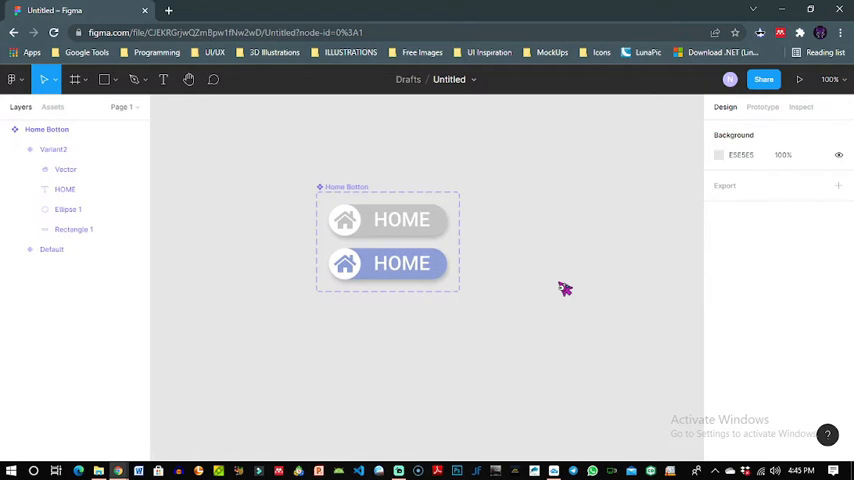
mouse_move(746, 120)
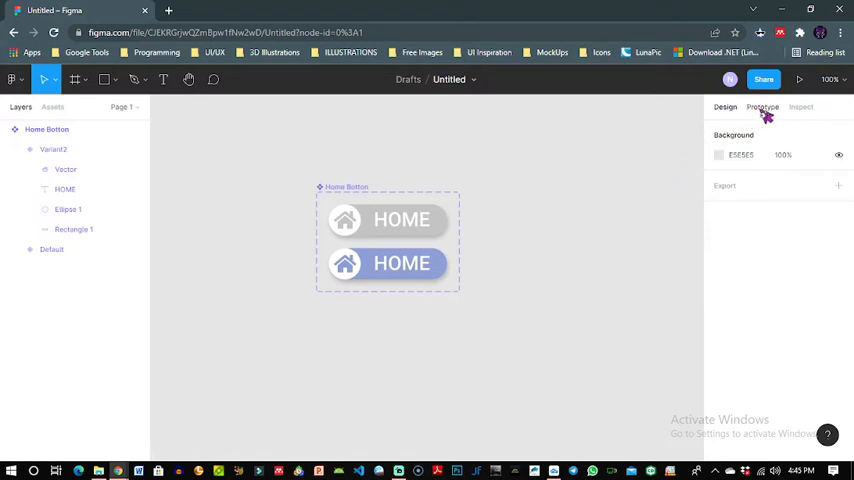
- Switch to the Prototype panel to start wiring the Default variant to Variant2
click(762, 107)
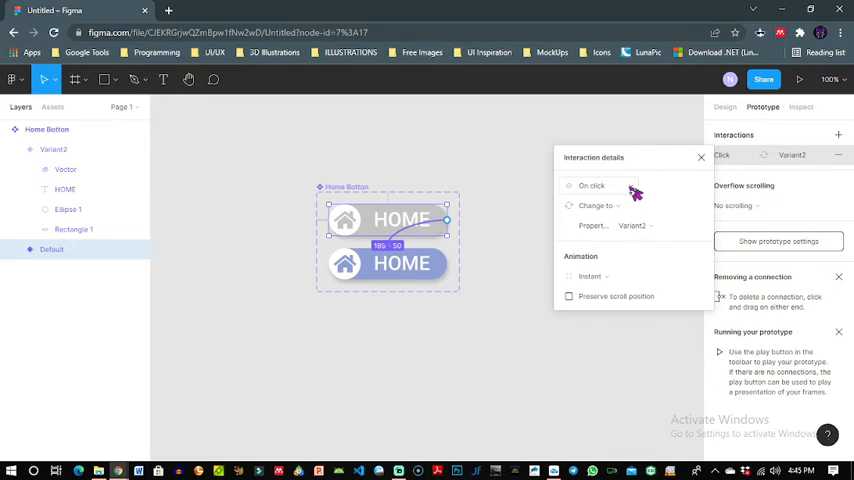
- Set the interaction to While hovering, Smart animate, with Ease in and out easing
click(591, 185)
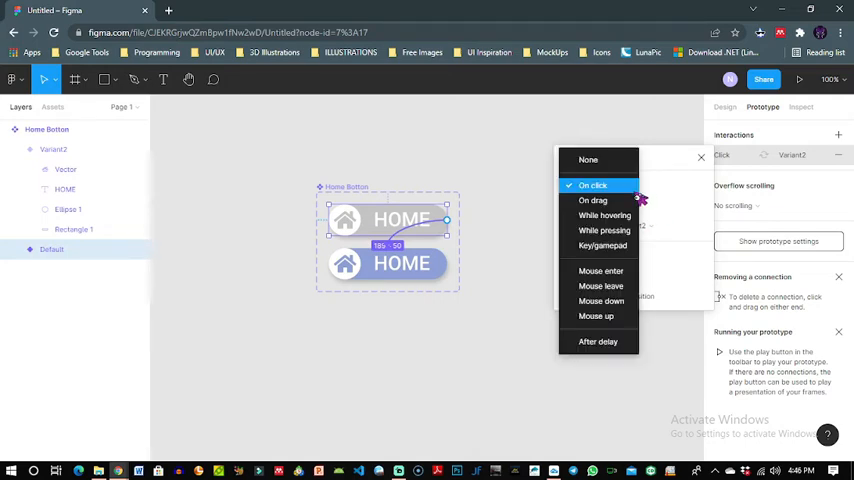
click(604, 216)
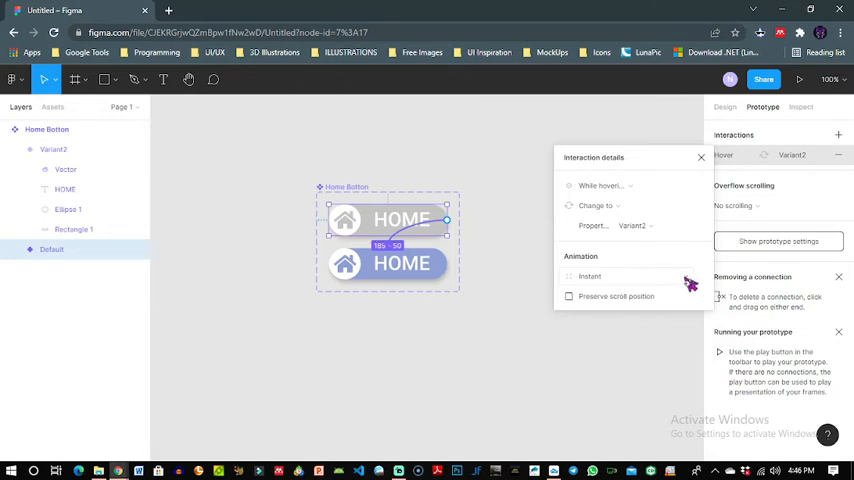
click(610, 276)
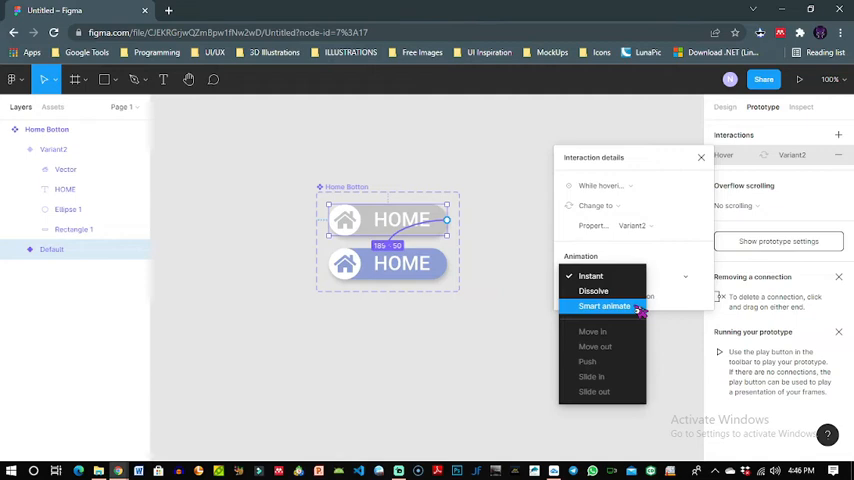
click(604, 306)
text(250)
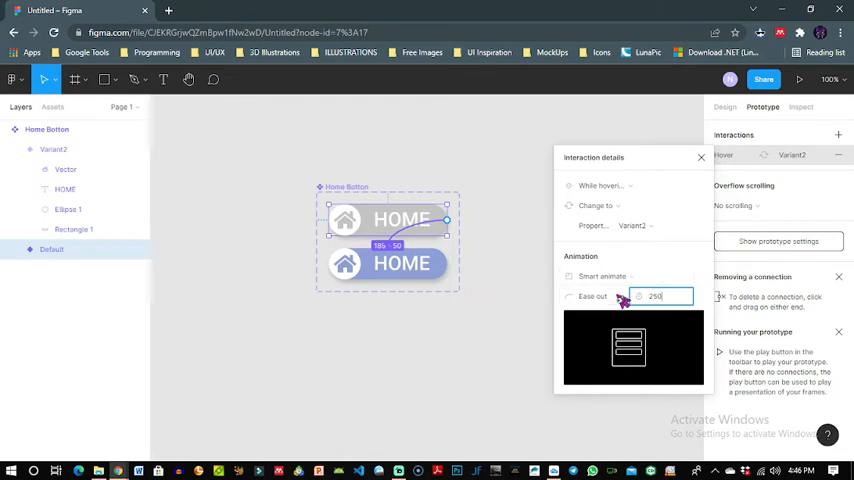
click(592, 296)
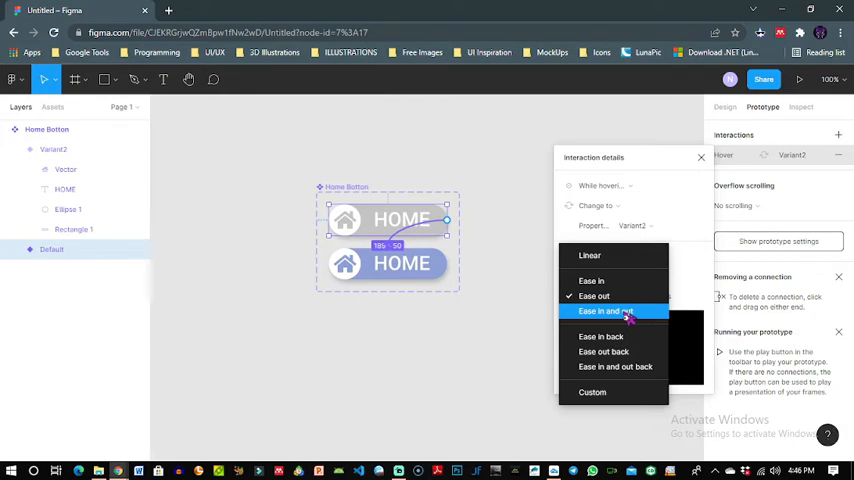
click(605, 311)
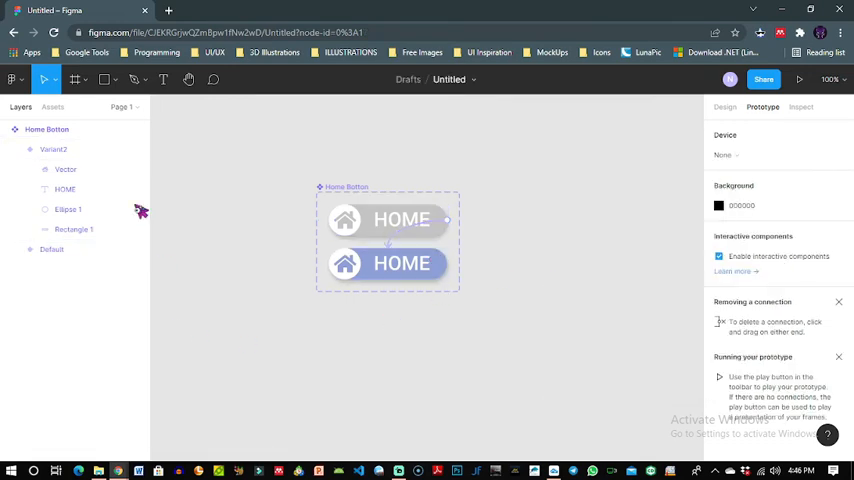
mouse_move(144, 145)
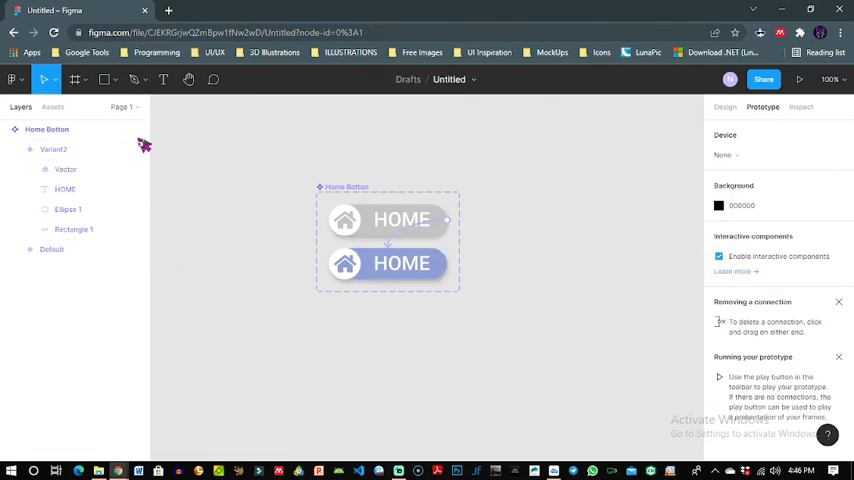
- Add a blank iPhone 11 Pro Max frame beside the Home Botton component set
click(74, 79)
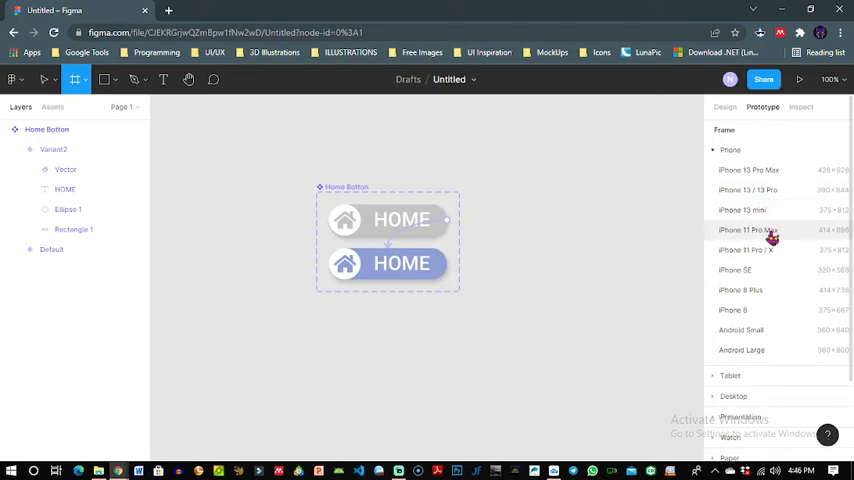
click(747, 230)
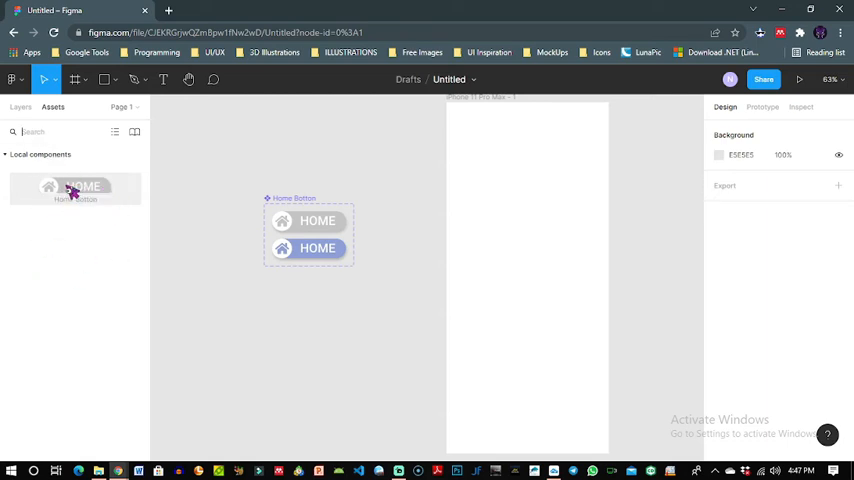
- Drop a Home Botton instance onto the iPhone frame and center it
drag(75, 187, 545, 321)
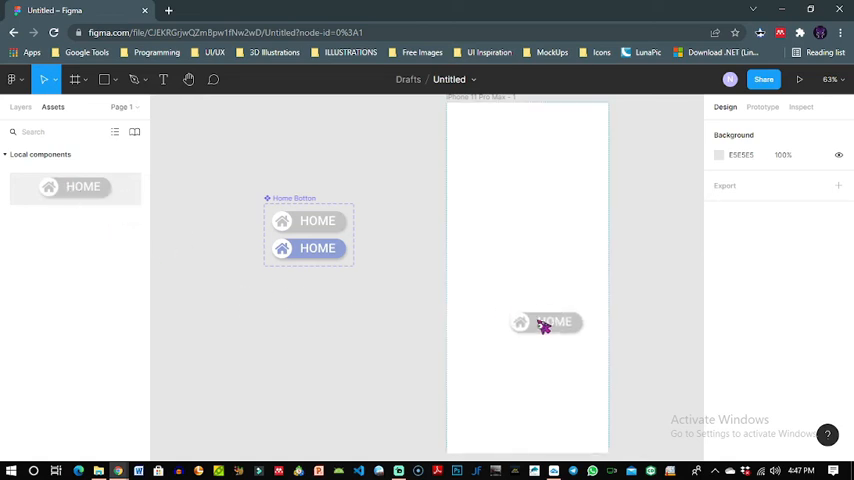
drag(545, 322, 525, 288)
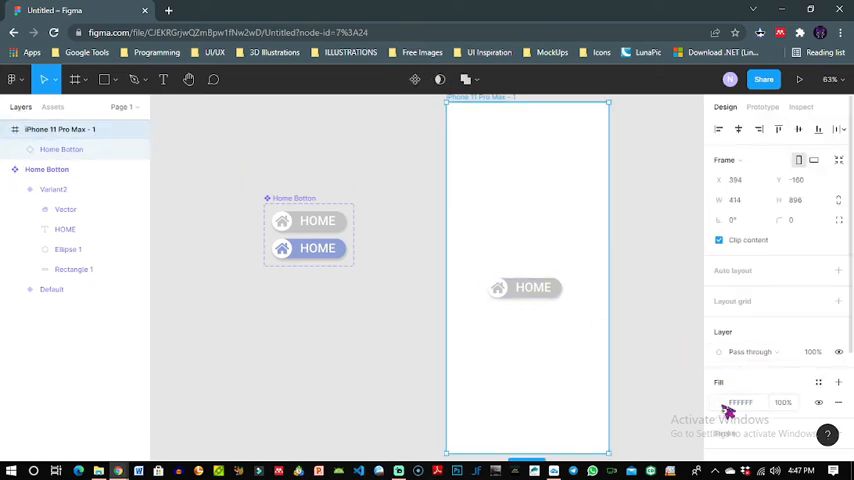
- Change the phone frame's fill from white to soft green 93C1A6
click(718, 402)
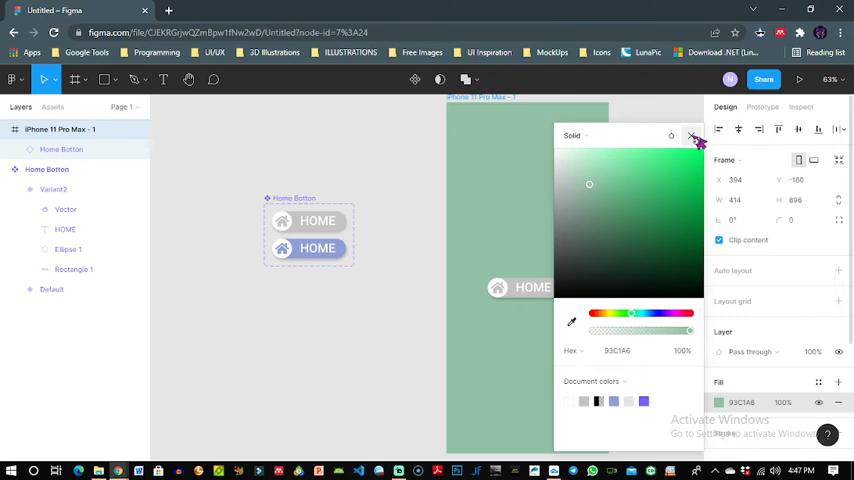
click(696, 135)
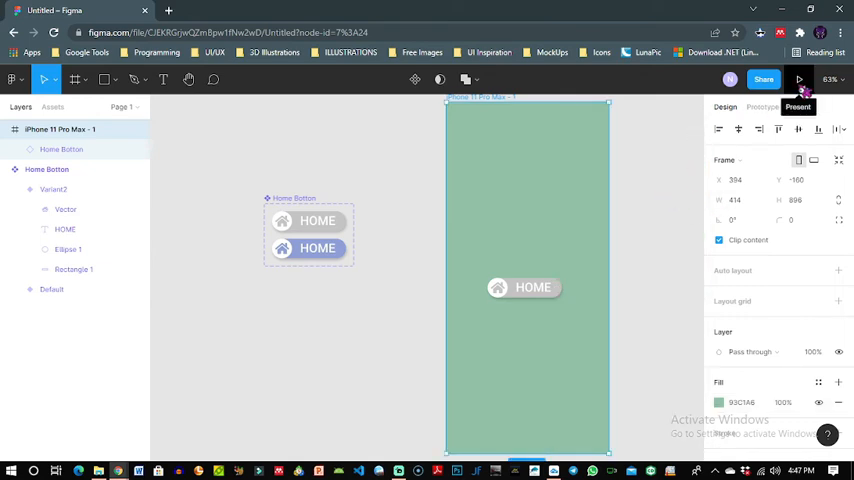
- Present the prototype to preview the green screen and hover effect
click(799, 80)
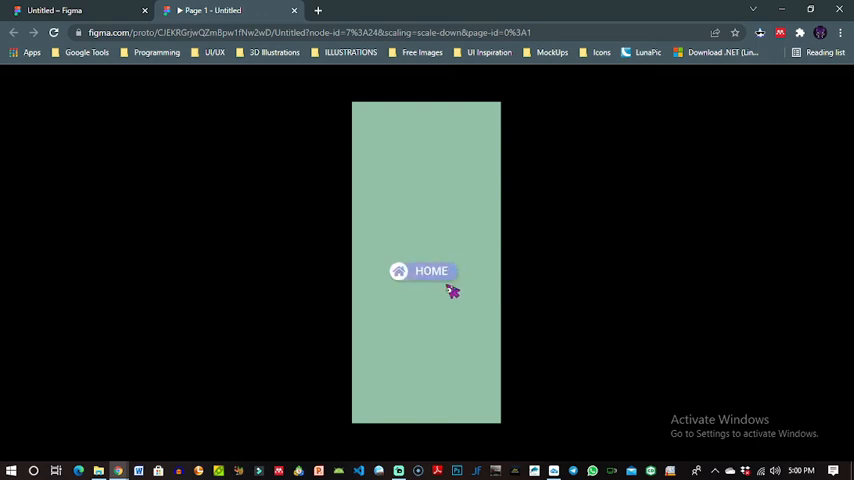